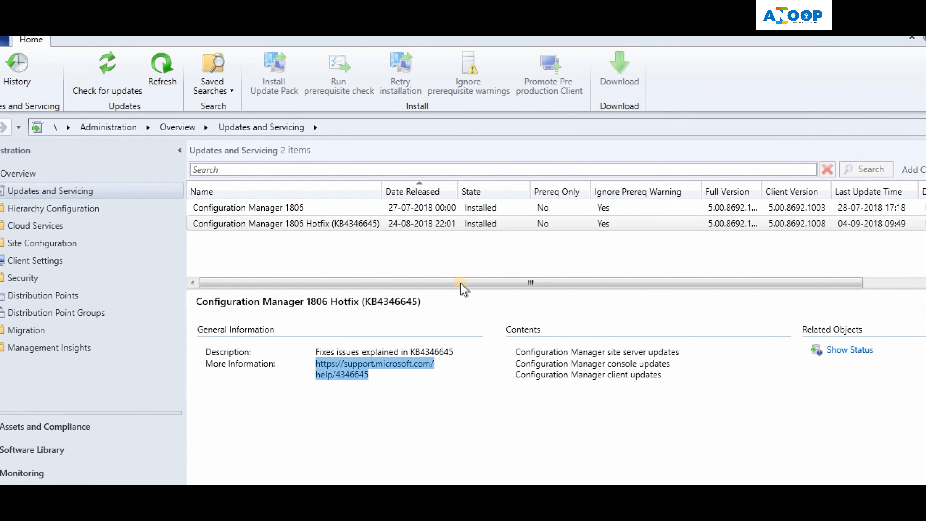
Check for updates and refresh the Updates and Servicing list so the hotfix appears
click(849, 349)
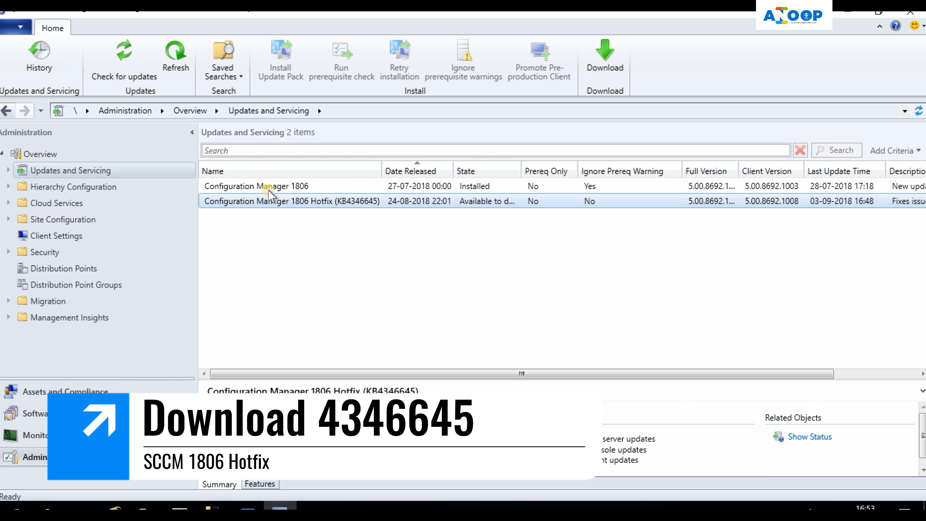
right_click(291, 201)
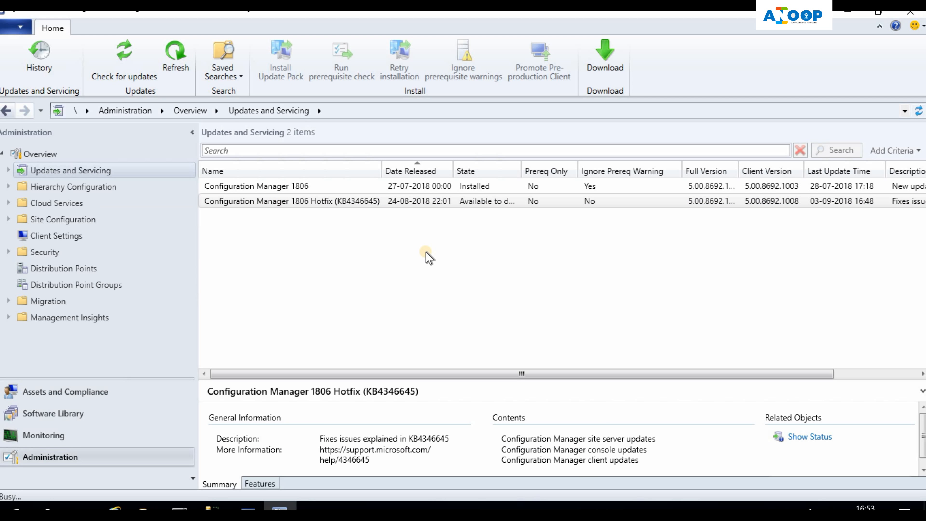
mouse_move(518, 174)
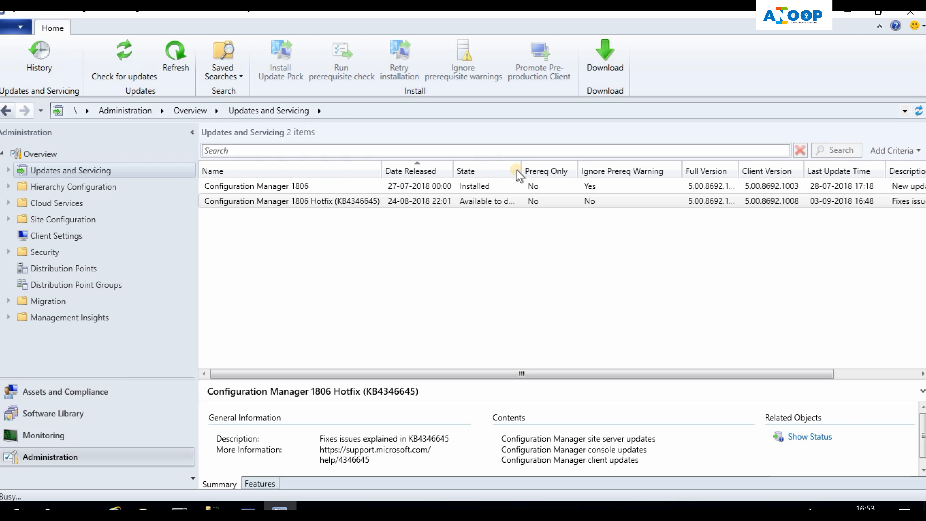
click(124, 59)
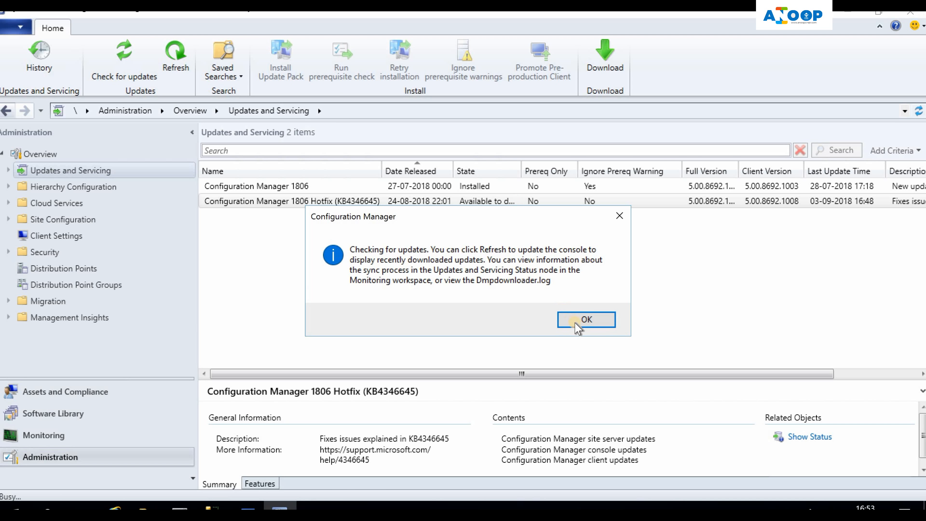
click(585, 319)
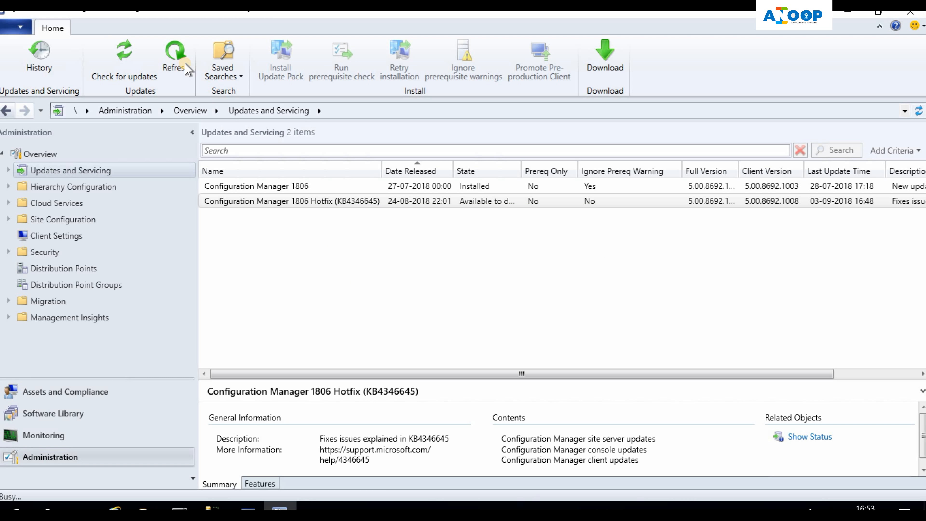
click(174, 56)
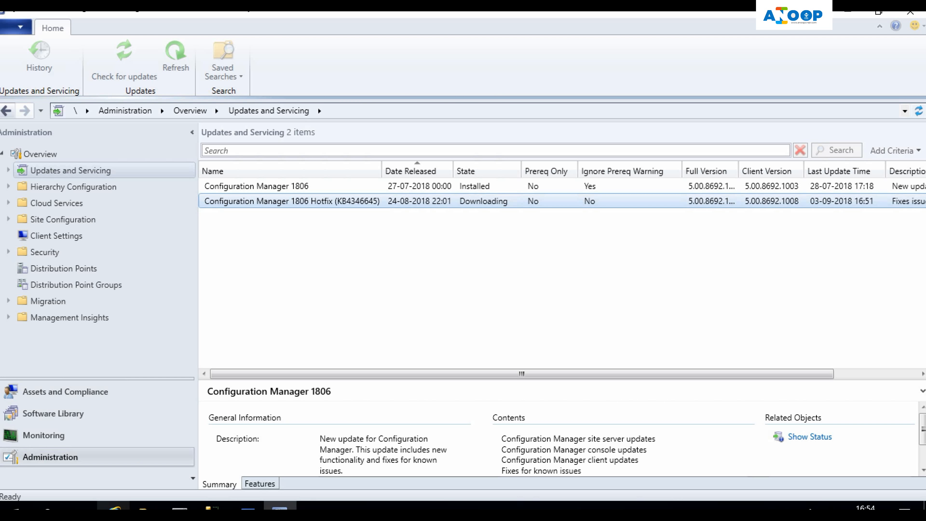
Start downloading the 1806 hotfix KB4346645 from its context menu
right_click(290, 200)
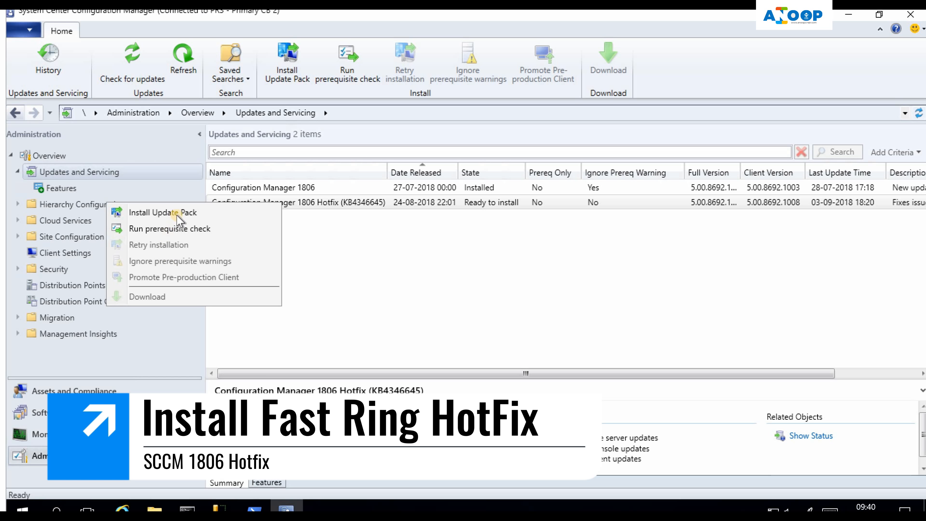
Install the KB4346645 update pack with default settings, accepting the license terms, and finish the wizard
click(162, 212)
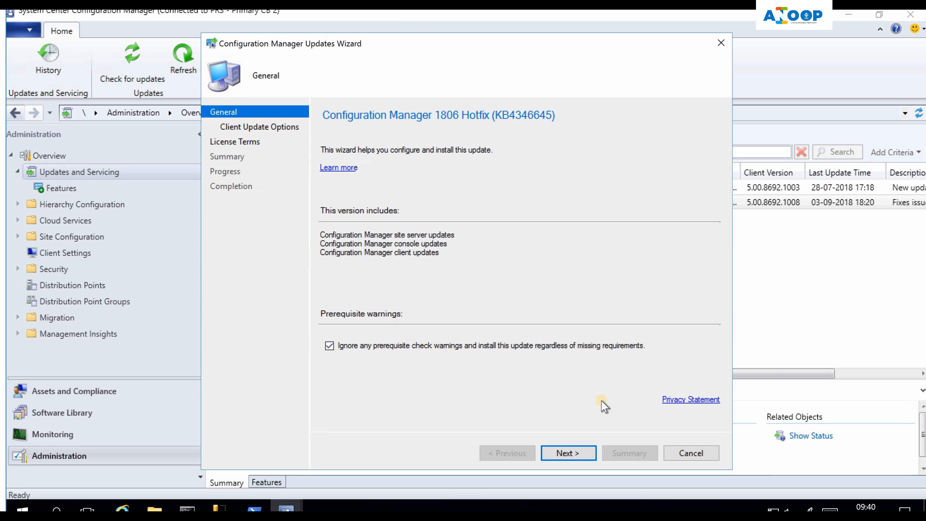
click(567, 453)
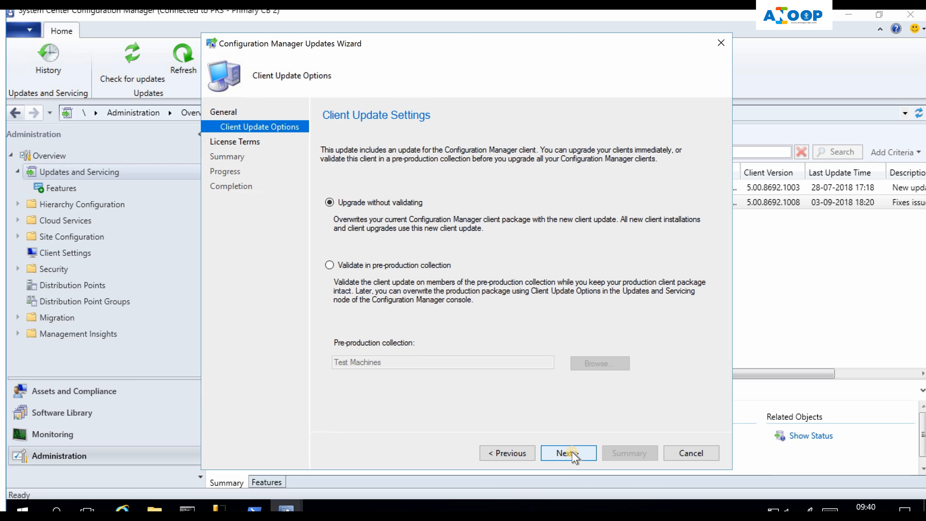
click(567, 453)
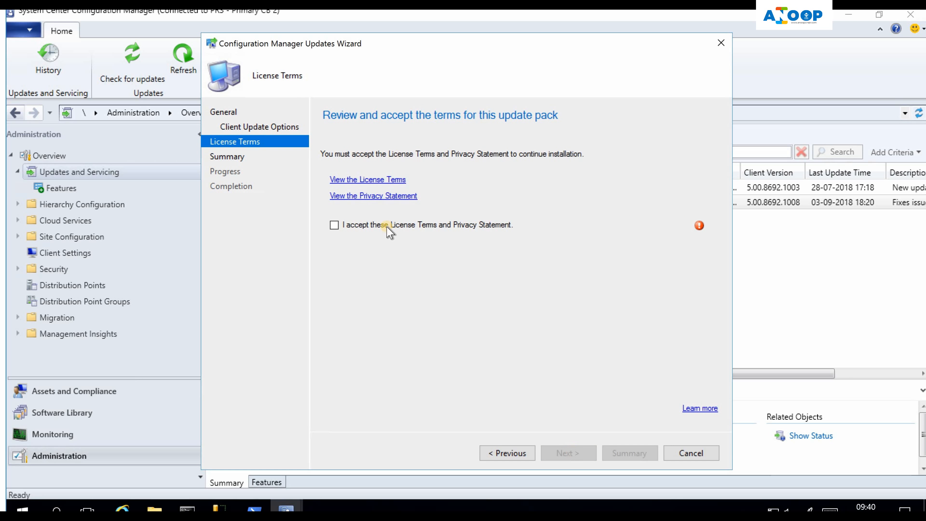
click(334, 226)
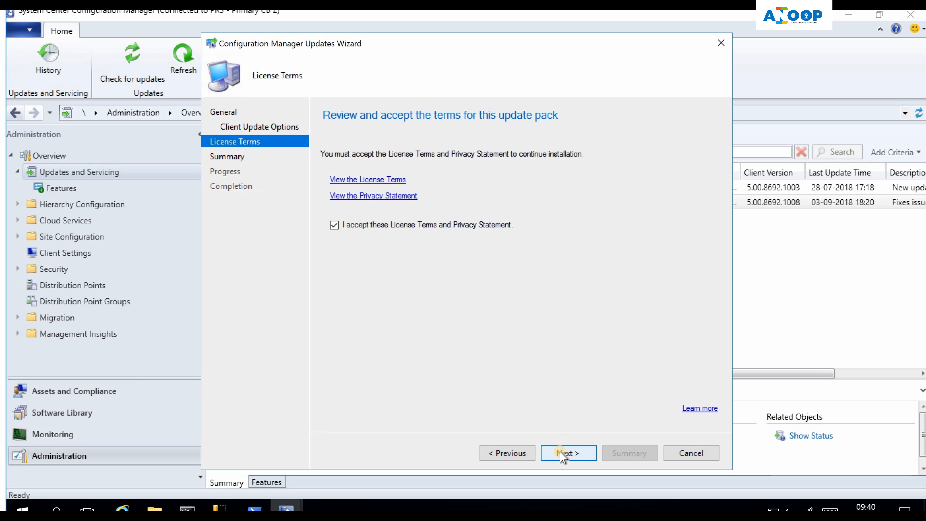
click(567, 453)
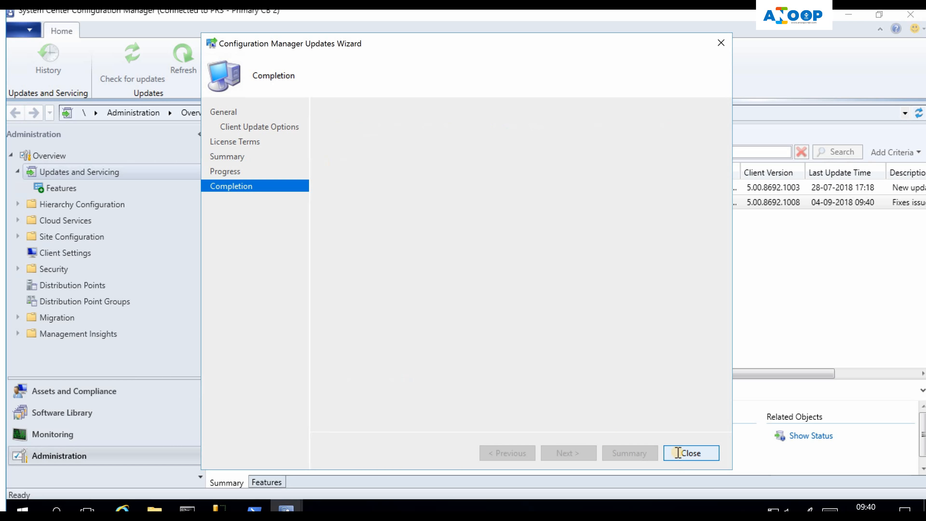
click(690, 453)
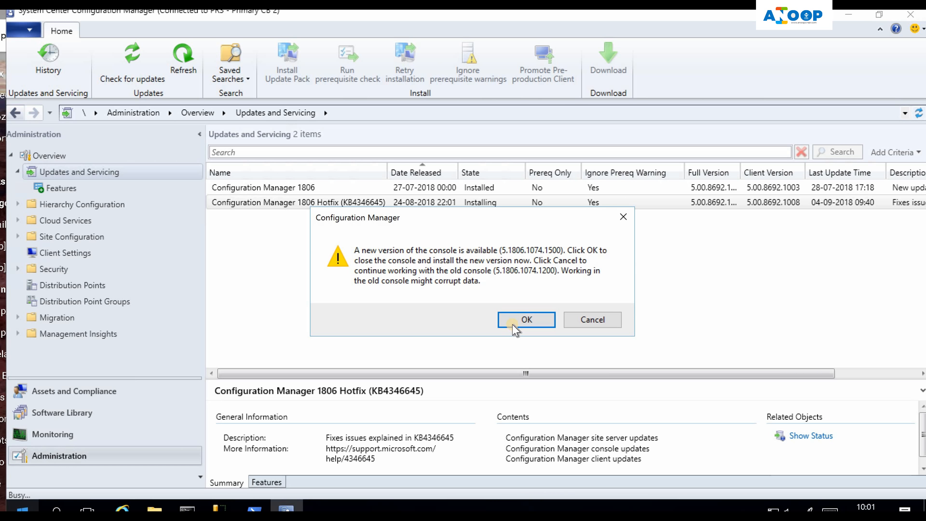
Accept the new console version prompt and relaunch the Configuration Manager console
click(525, 319)
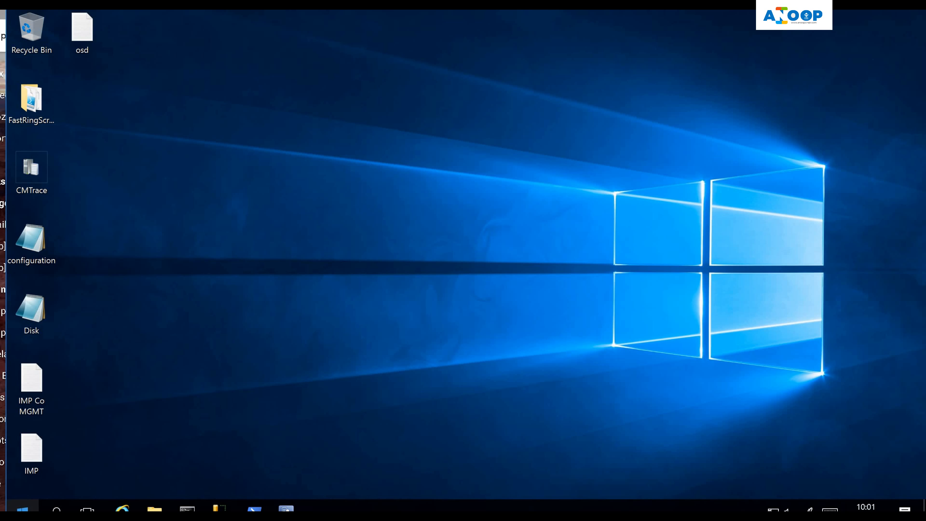
click(286, 508)
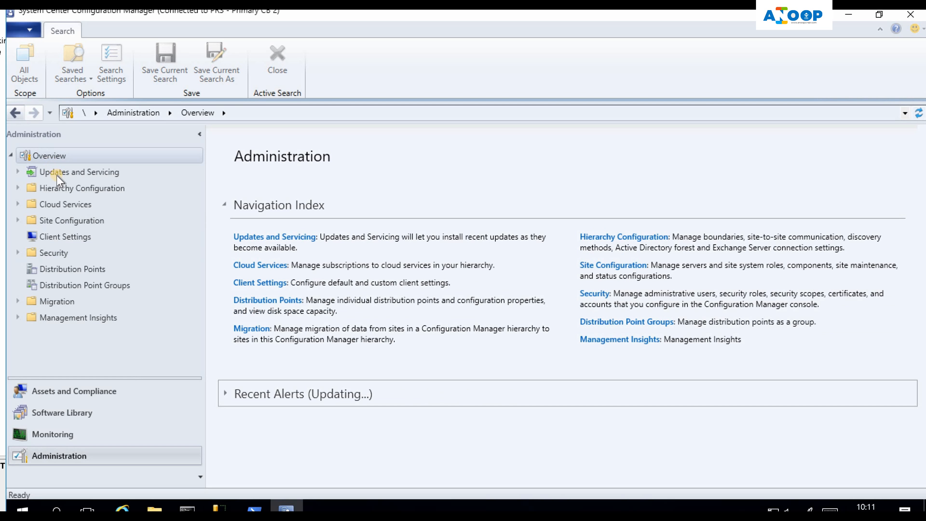
View the installed KB4346645 hotfix in Updates and Servicing and its details
click(79, 172)
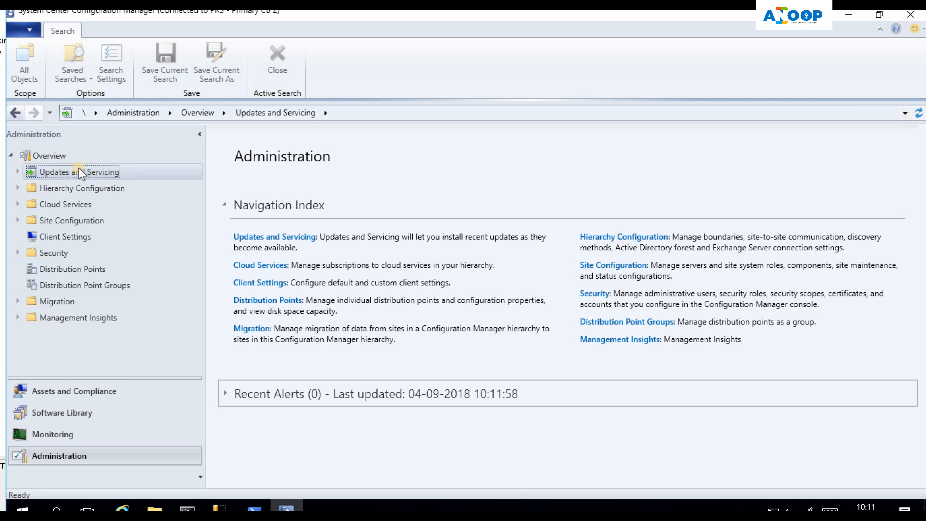
click(79, 171)
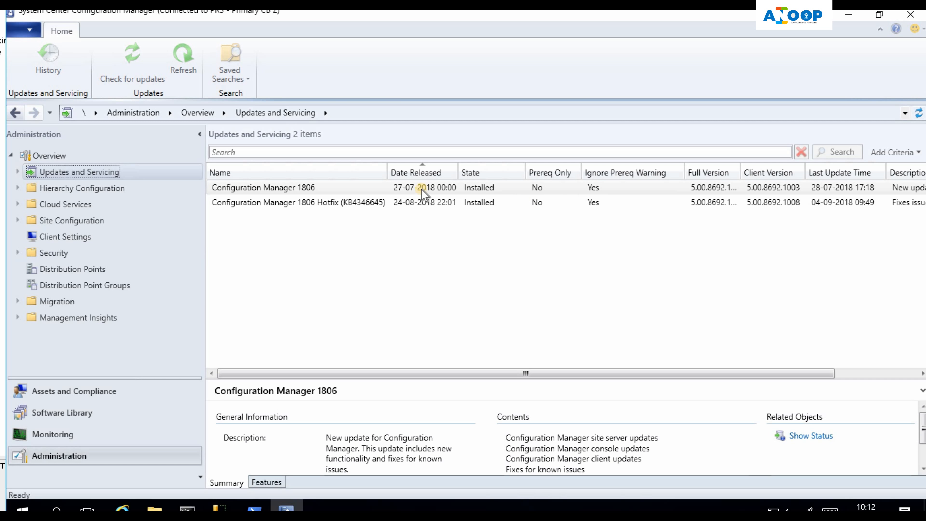
click(297, 202)
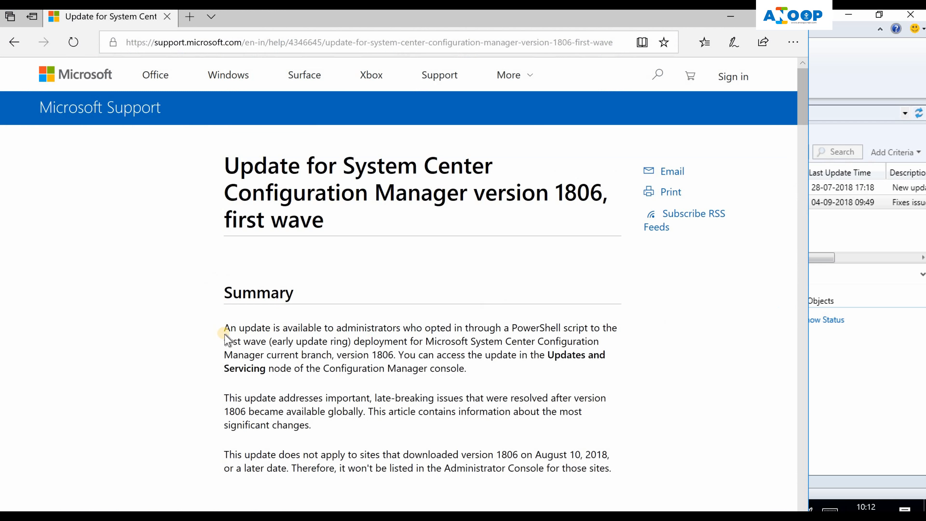
Read the KB4346645 support article from the summary down to the Restart information section
drag(224, 328, 470, 355)
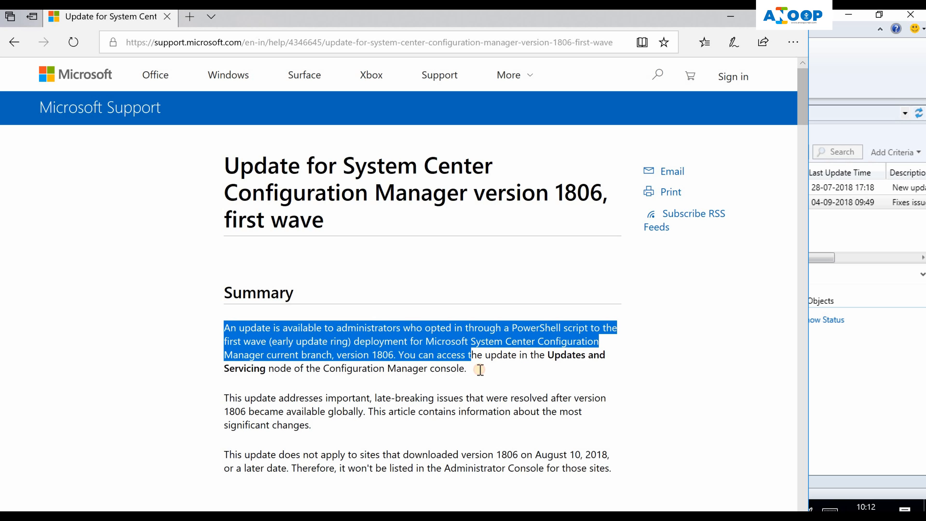
drag(470, 355, 466, 368)
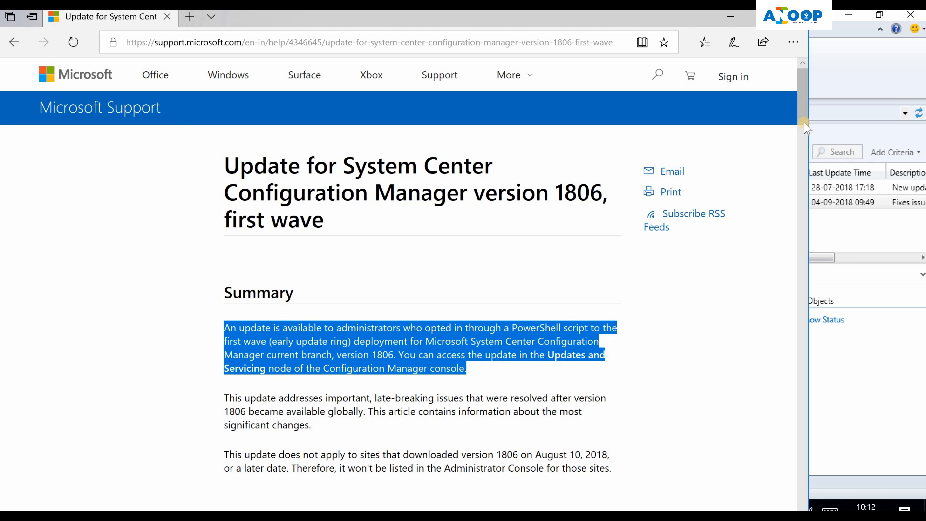
scroll(down, 3)
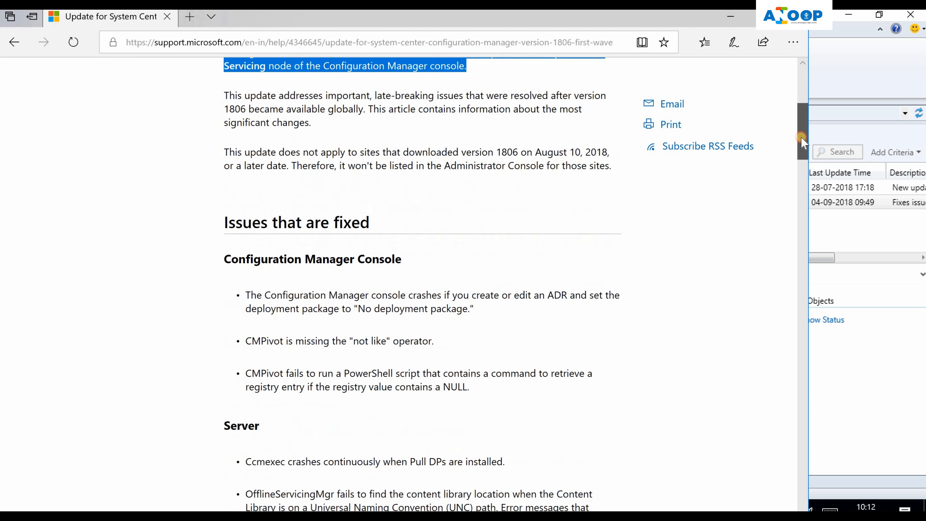
scroll(down, 3)
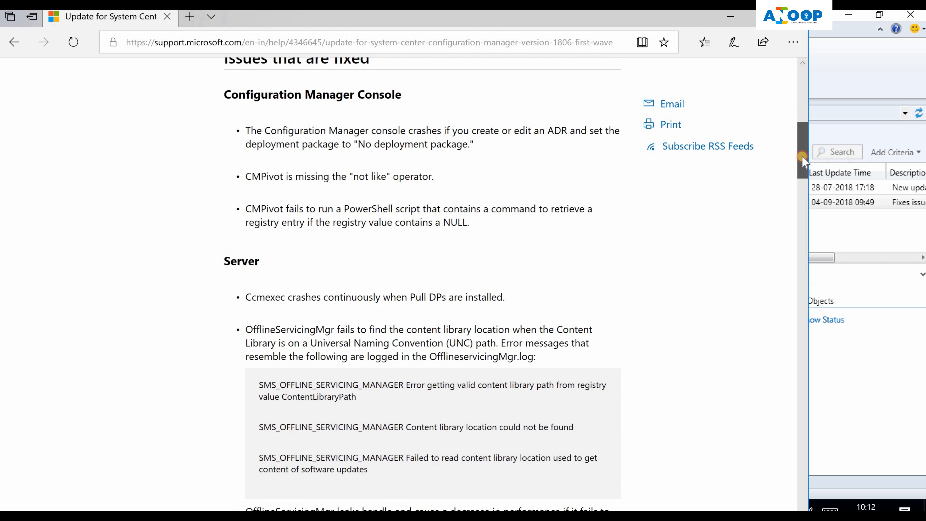
scroll(down, 3)
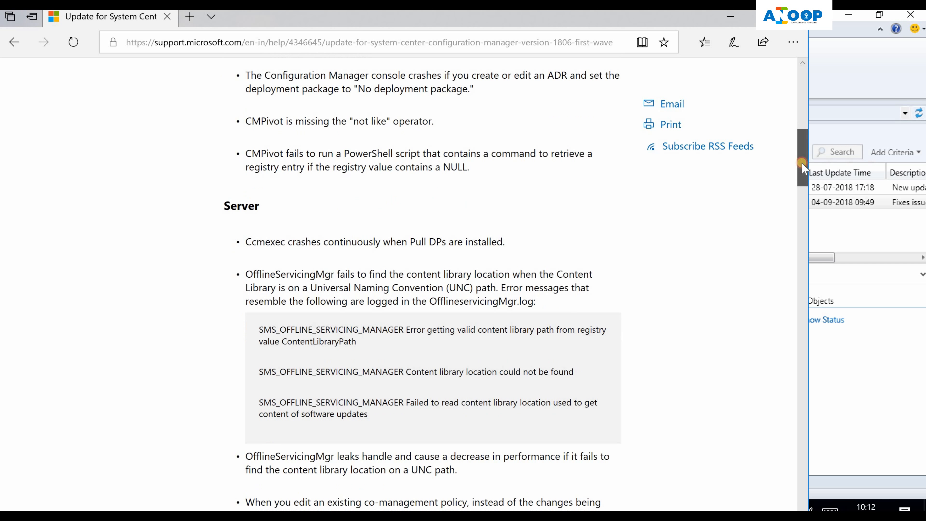
scroll(down, 3)
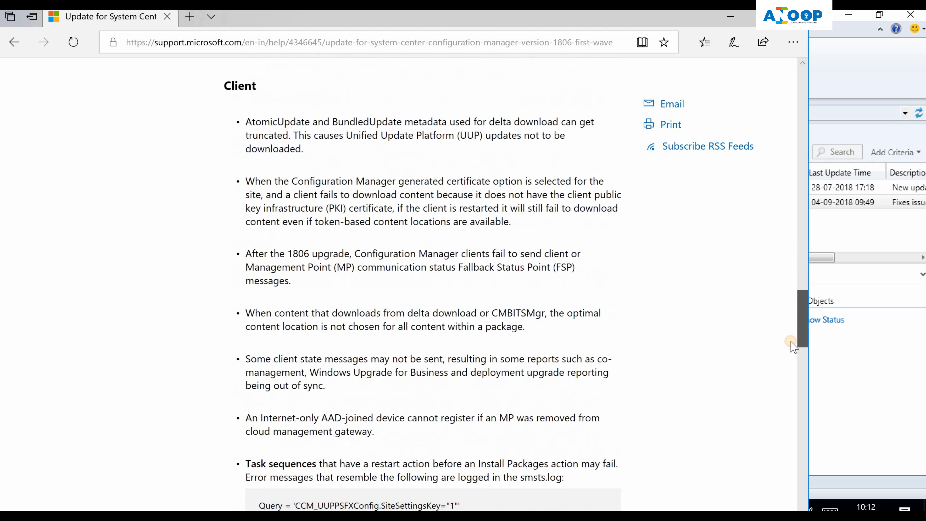
scroll(down, 3)
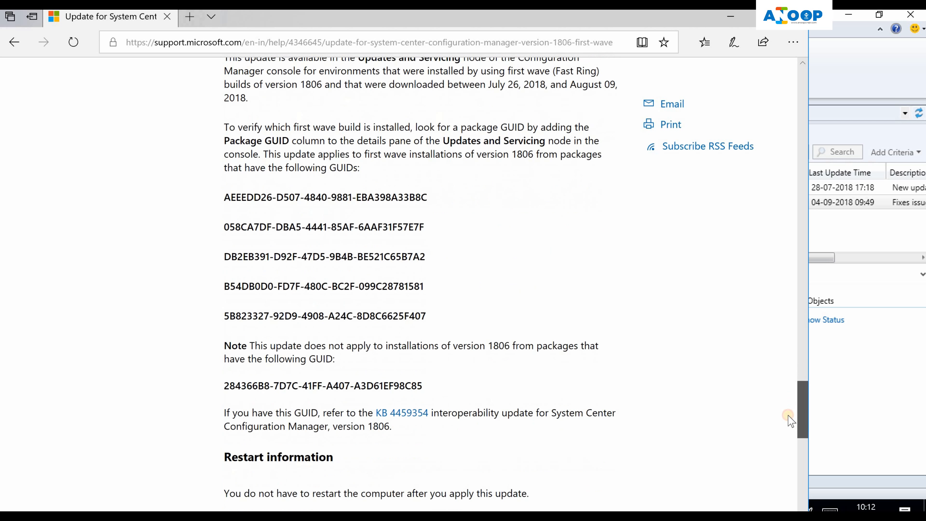
scroll(down, 3)
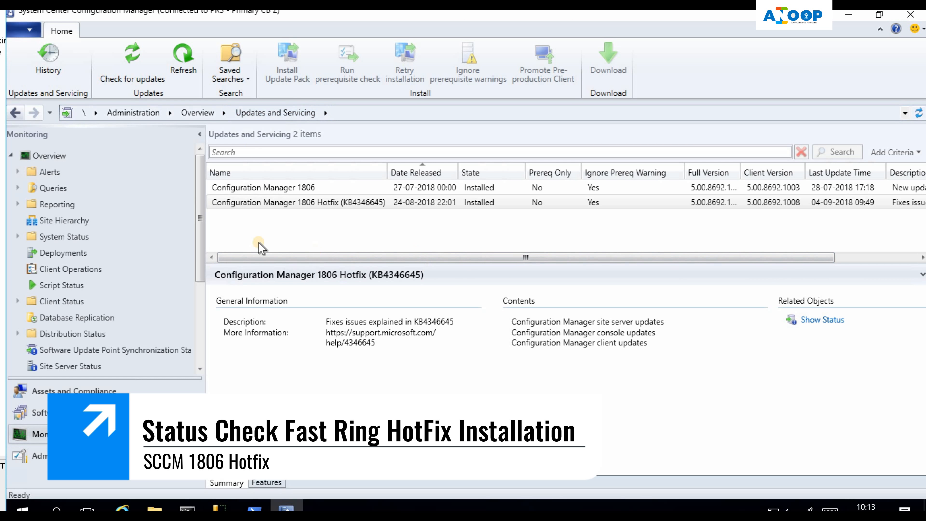
Show the monitoring status of hotfix KB4346645 on primary site PR3
click(822, 320)
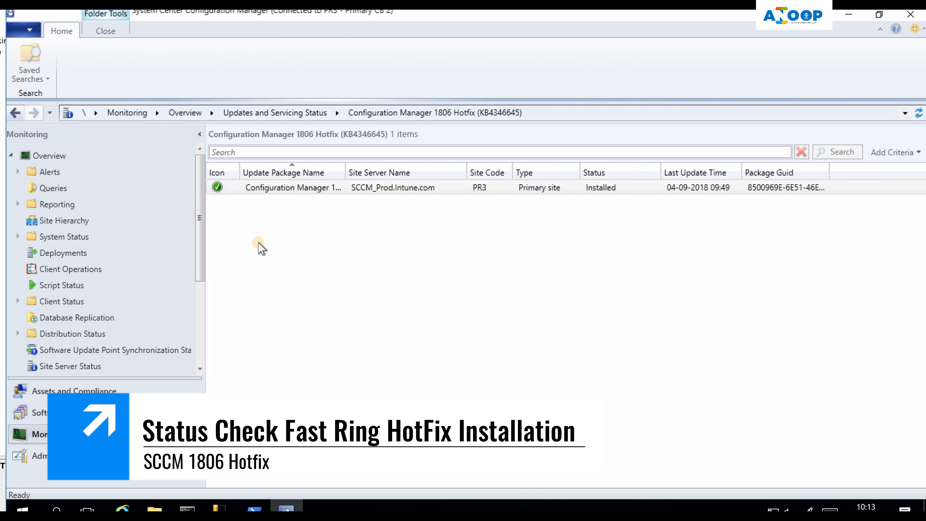
click(293, 187)
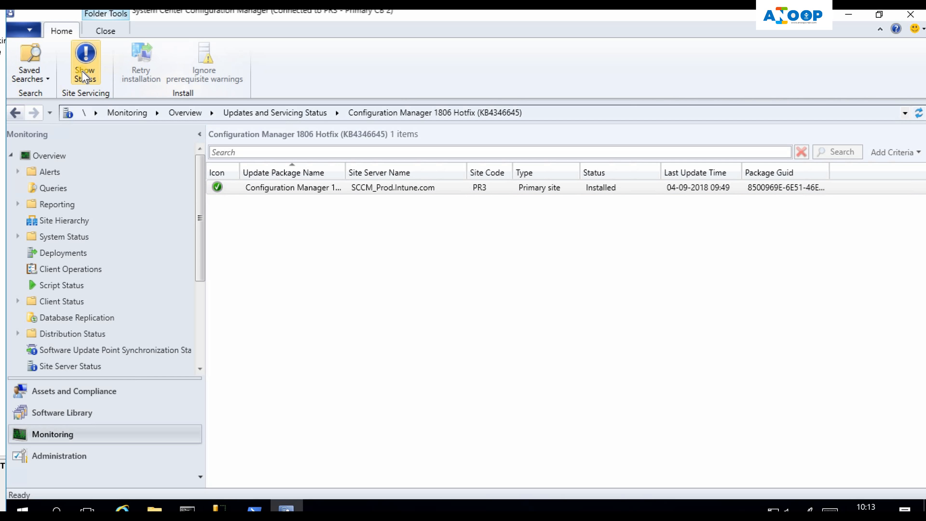
click(85, 62)
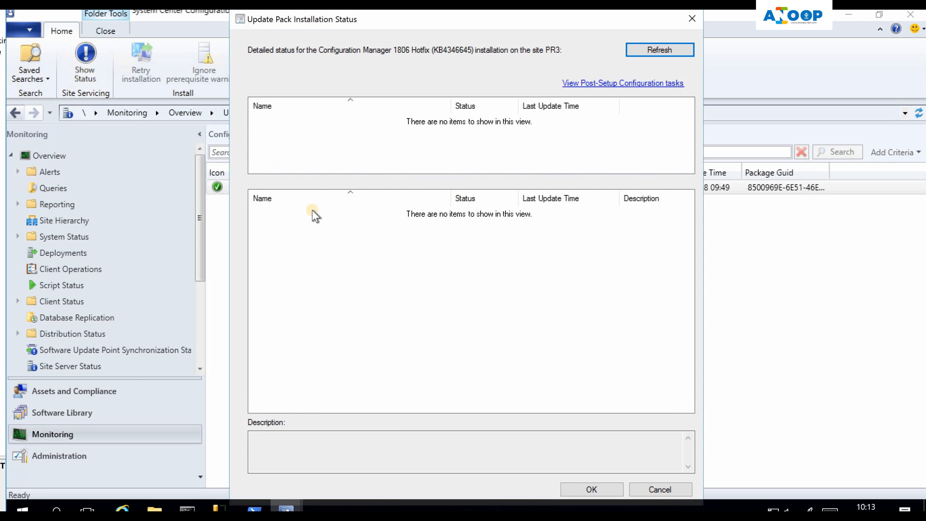
Inspect the Download, Installation and Post Installation stages, all showing Completed
click(659, 50)
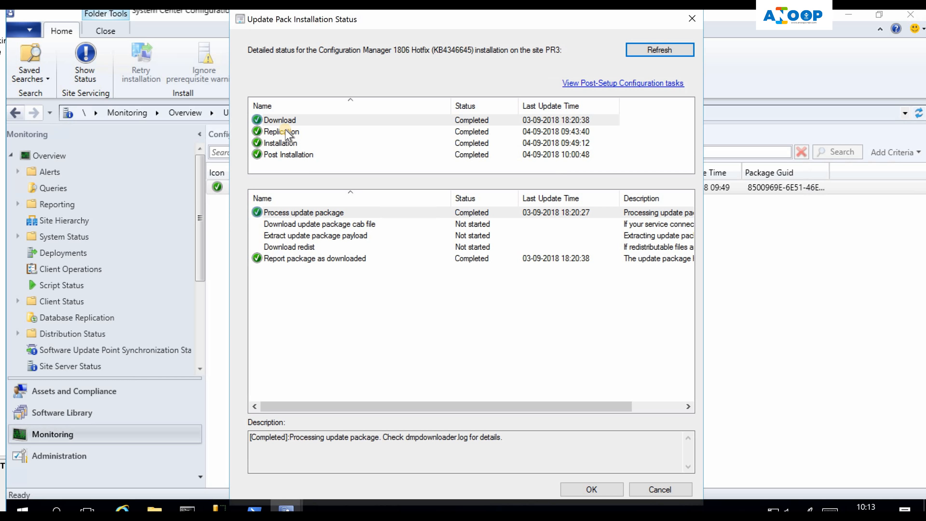
click(281, 143)
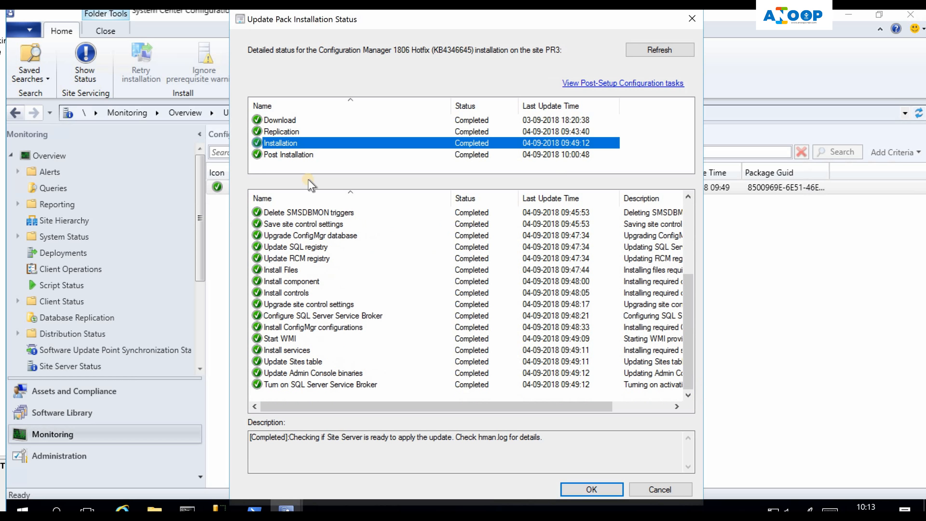
click(288, 154)
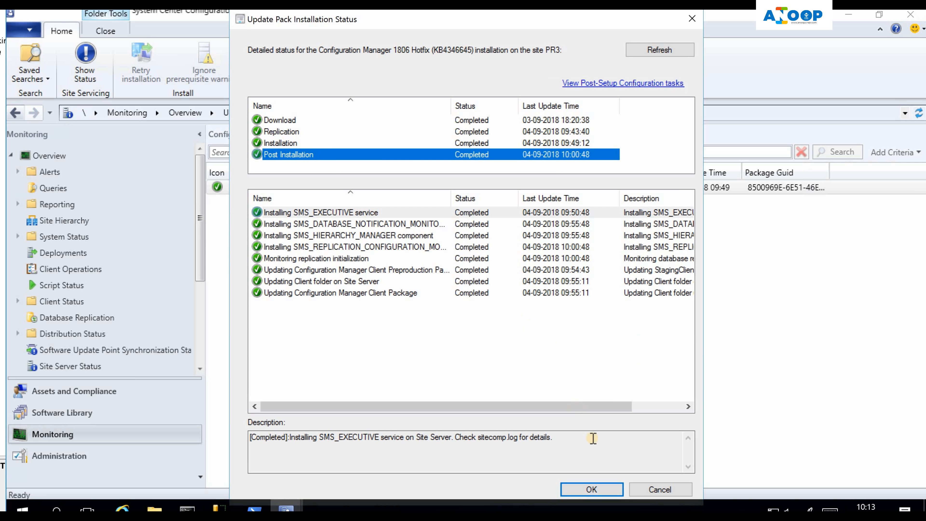
click(590, 489)
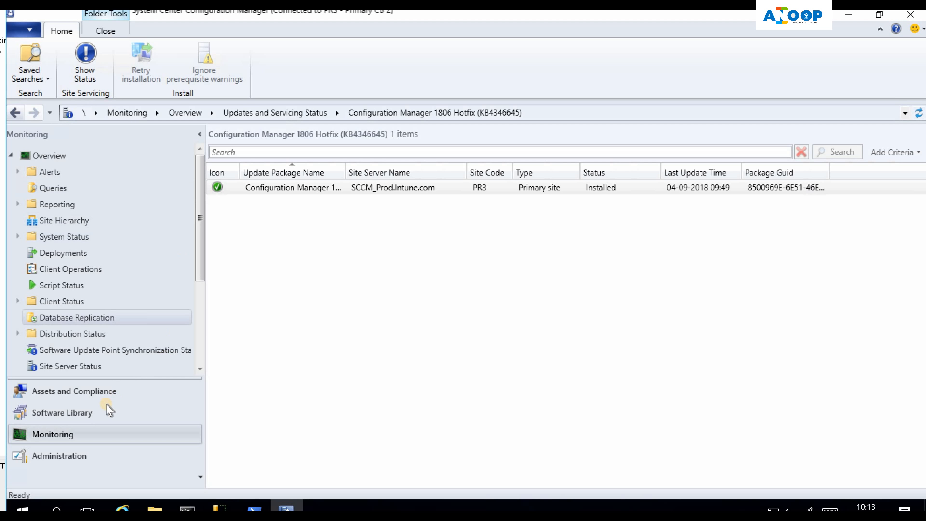
Return to Updates and Servicing and show KB4346645 Installed with version 5.00.8692.1009
click(74, 390)
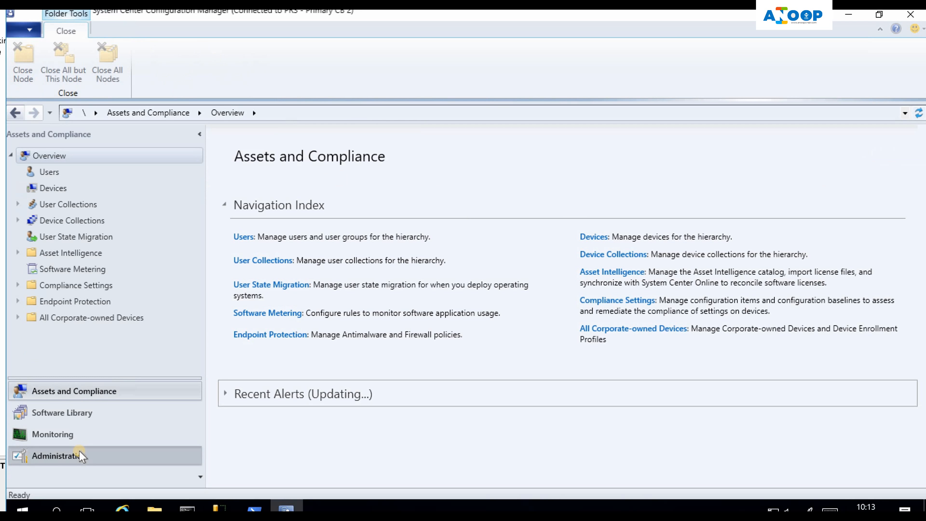
click(58, 455)
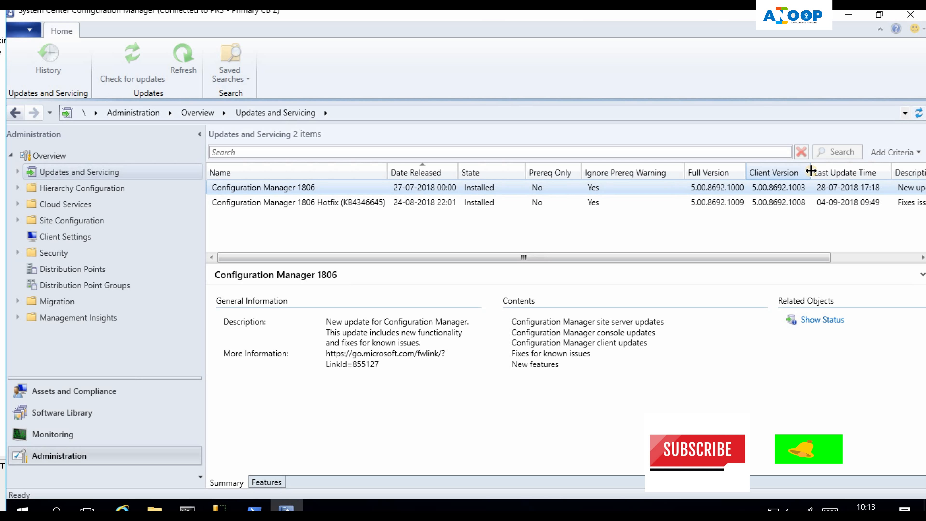
click(298, 202)
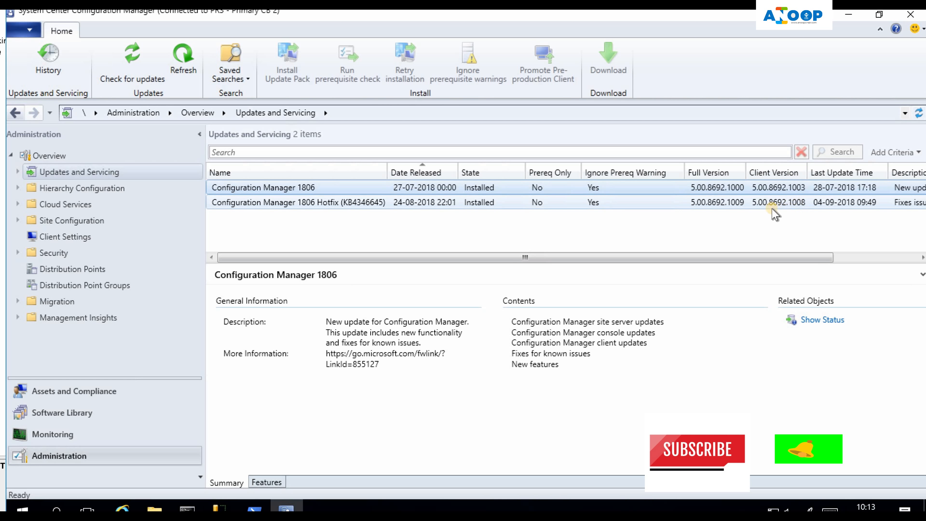
mouse_move(715, 213)
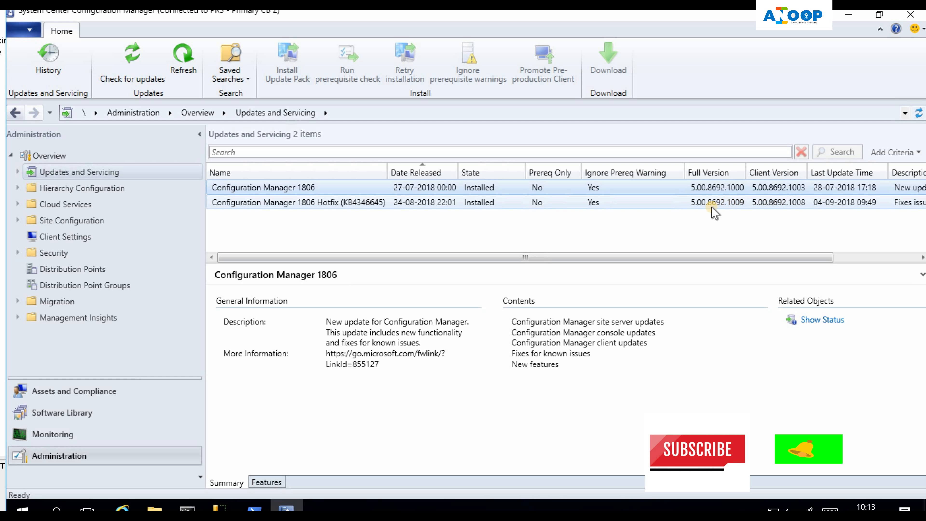
click(298, 202)
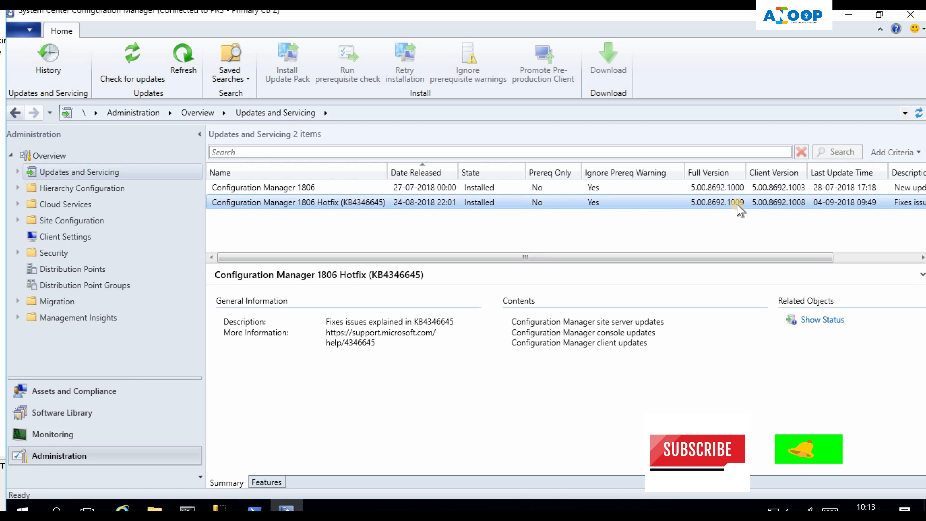